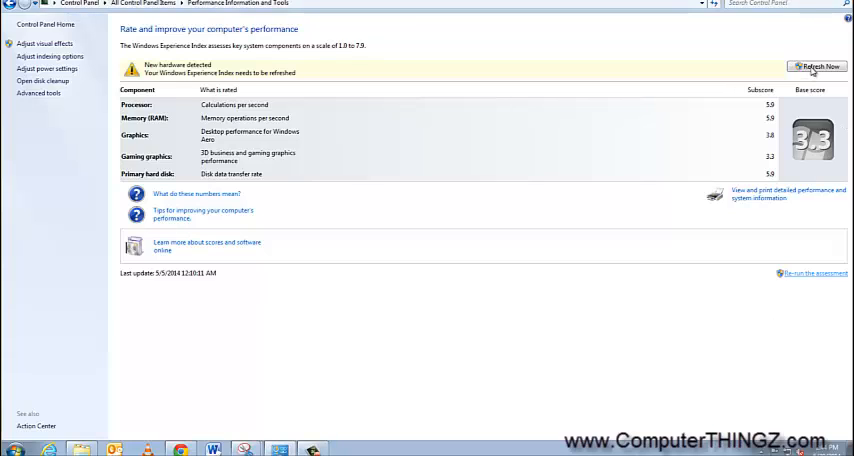
{"action": "mouse_move", "coordinate": [815, 136]}
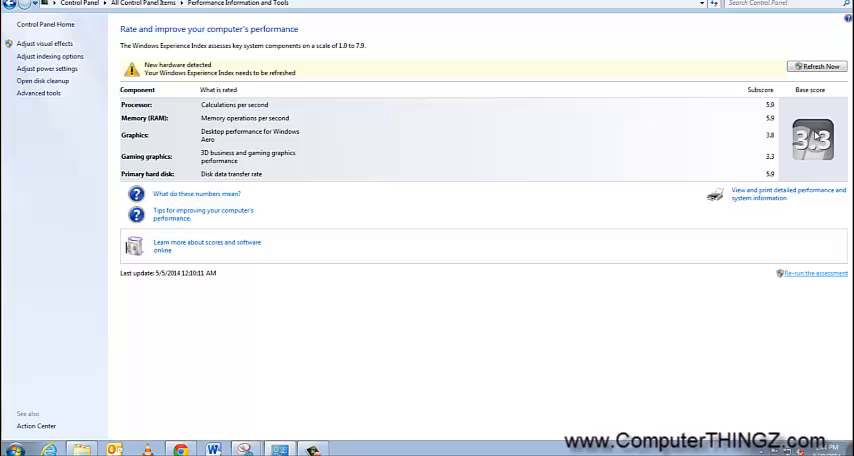
{"action": "mouse_move", "coordinate": [812, 273]}
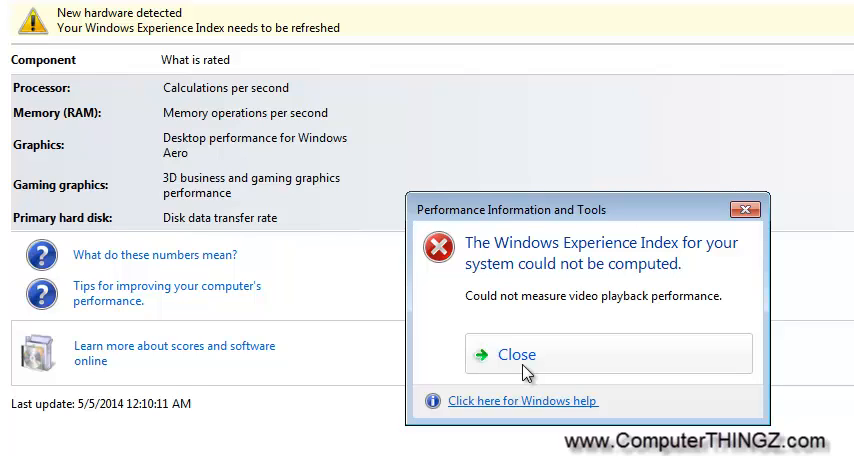
Dismiss the 'Windows Experience Index could not be computed' video playback error
{"action": "left_click", "coordinate": [517, 355]}
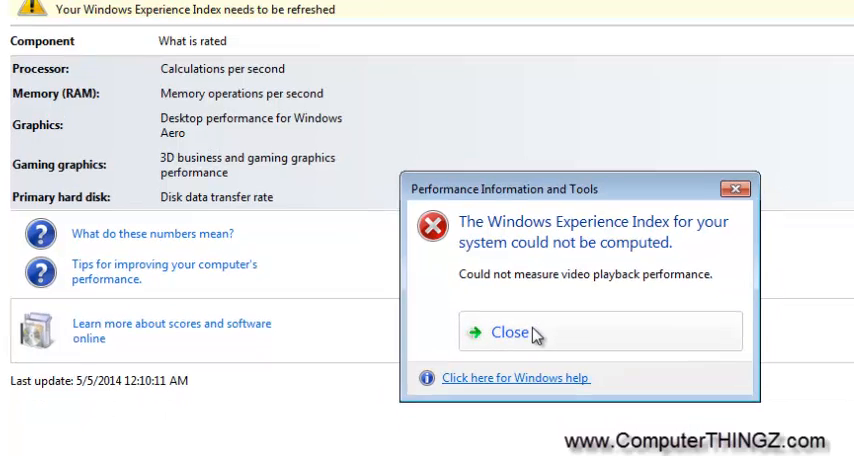
{"action": "left_click", "coordinate": [504, 331]}
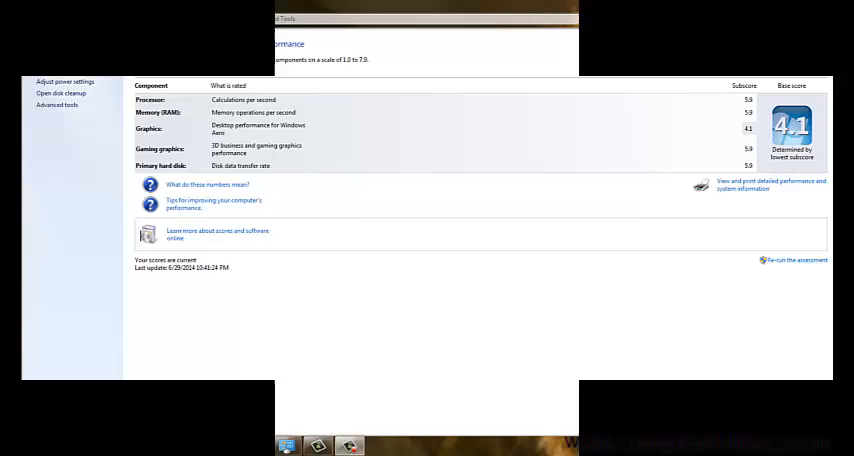
Launch Computer Management via Manage on the Start menu's Computer entry
{"action": "left_click", "coordinate": [287, 445]}
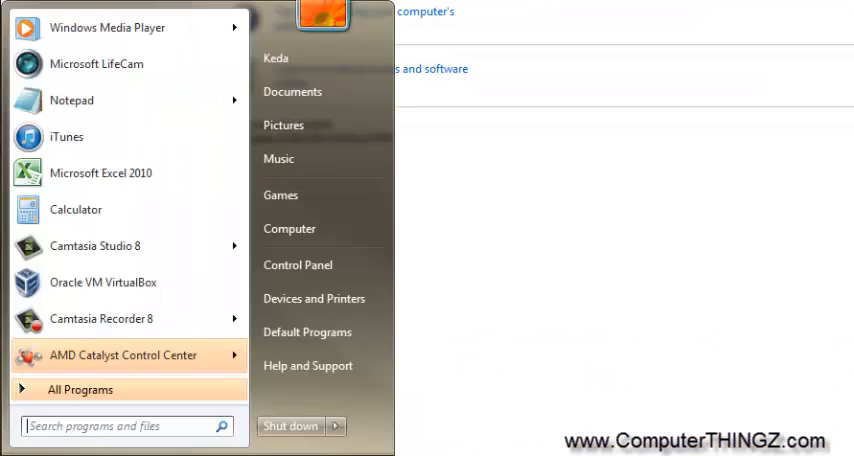
{"action": "right_click", "coordinate": [289, 228]}
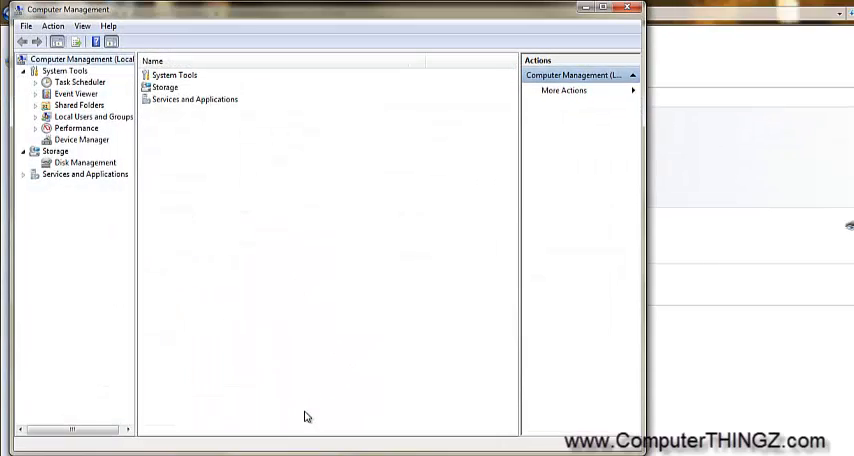
Open Device Manager, expand Display adapters and select AMD Radeon R5 230
{"action": "left_click", "coordinate": [82, 139]}
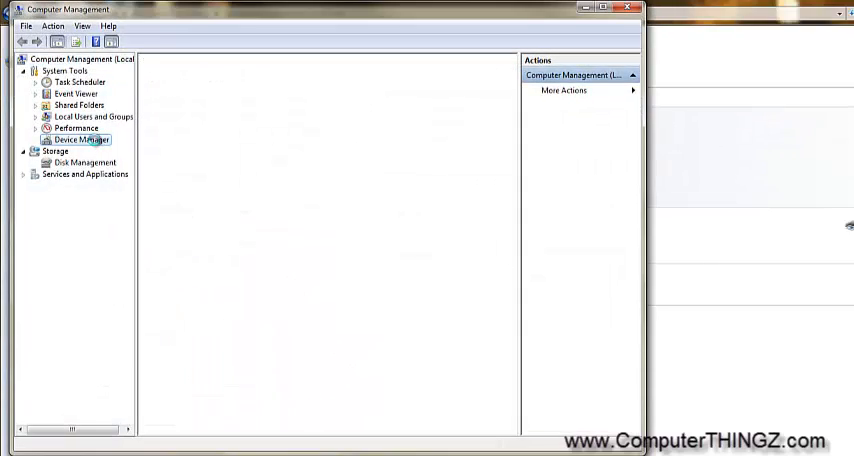
{"action": "left_click", "coordinate": [80, 139]}
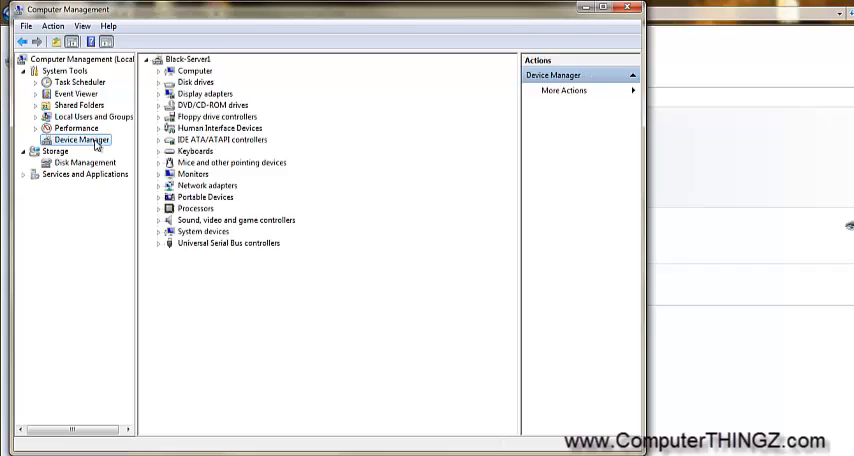
{"action": "left_click", "coordinate": [160, 69]}
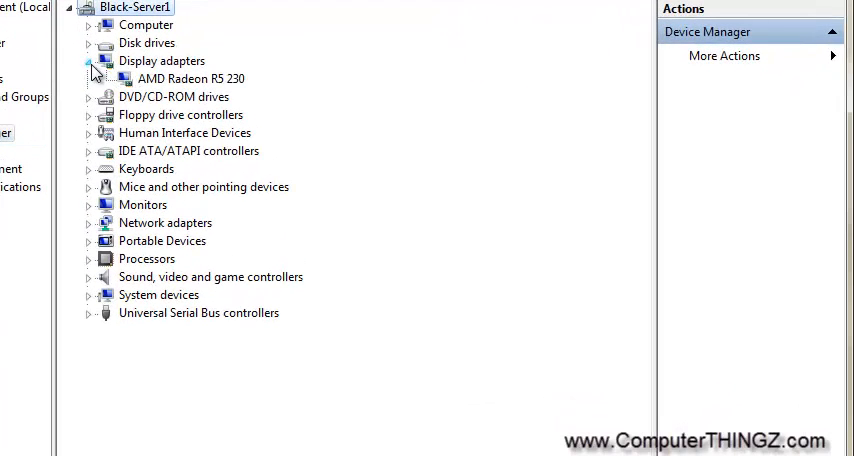
{"action": "left_click", "coordinate": [191, 78]}
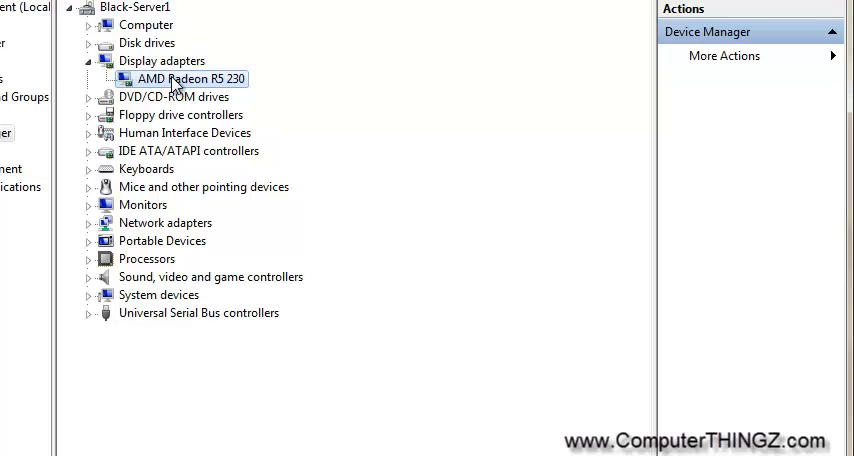
Bring up the context menu for the AMD Radeon R5 230 adapter
{"action": "right_click", "coordinate": [189, 78]}
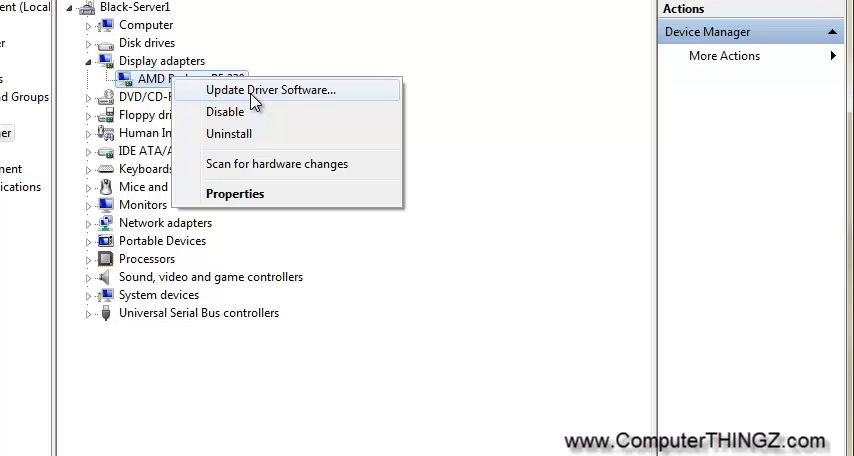
{"action": "mouse_move", "coordinate": [247, 105]}
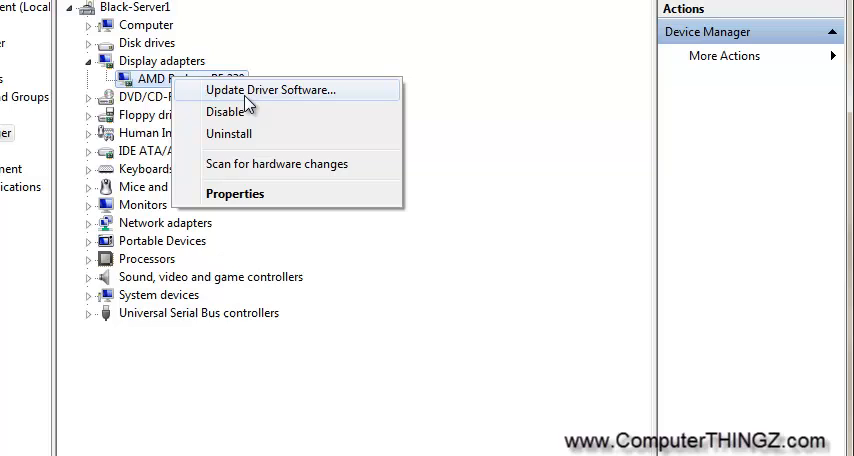
{"action": "mouse_move", "coordinate": [207, 133]}
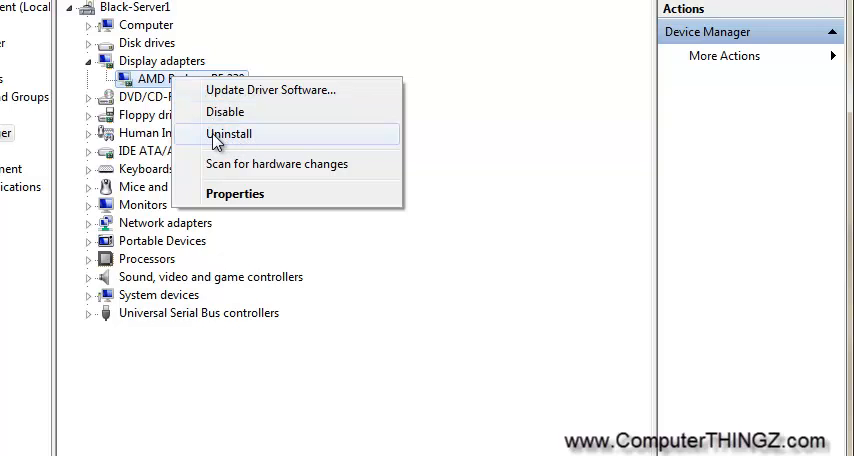
{"action": "mouse_move", "coordinate": [238, 145]}
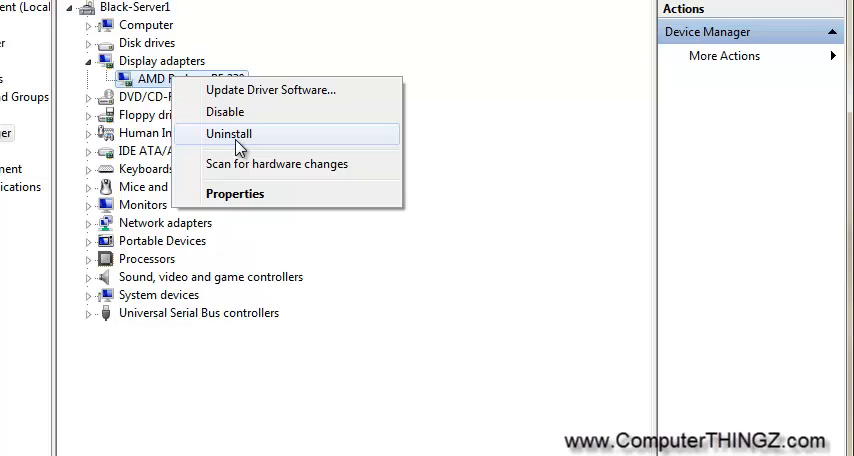
{"action": "mouse_move", "coordinate": [237, 146]}
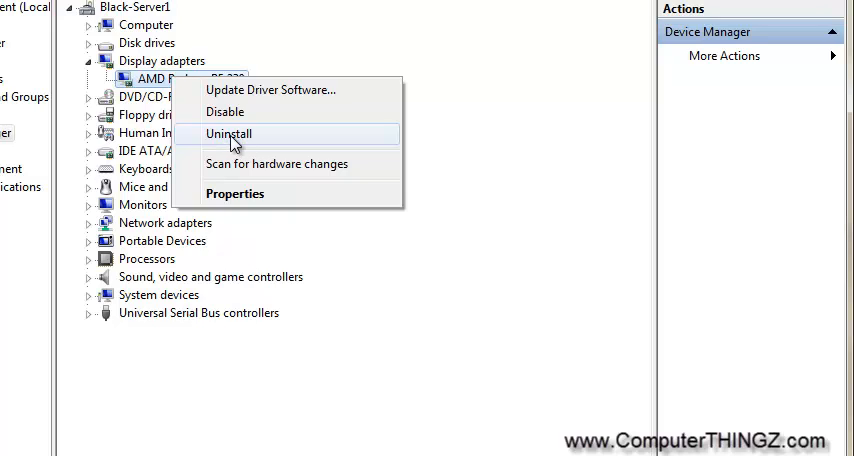